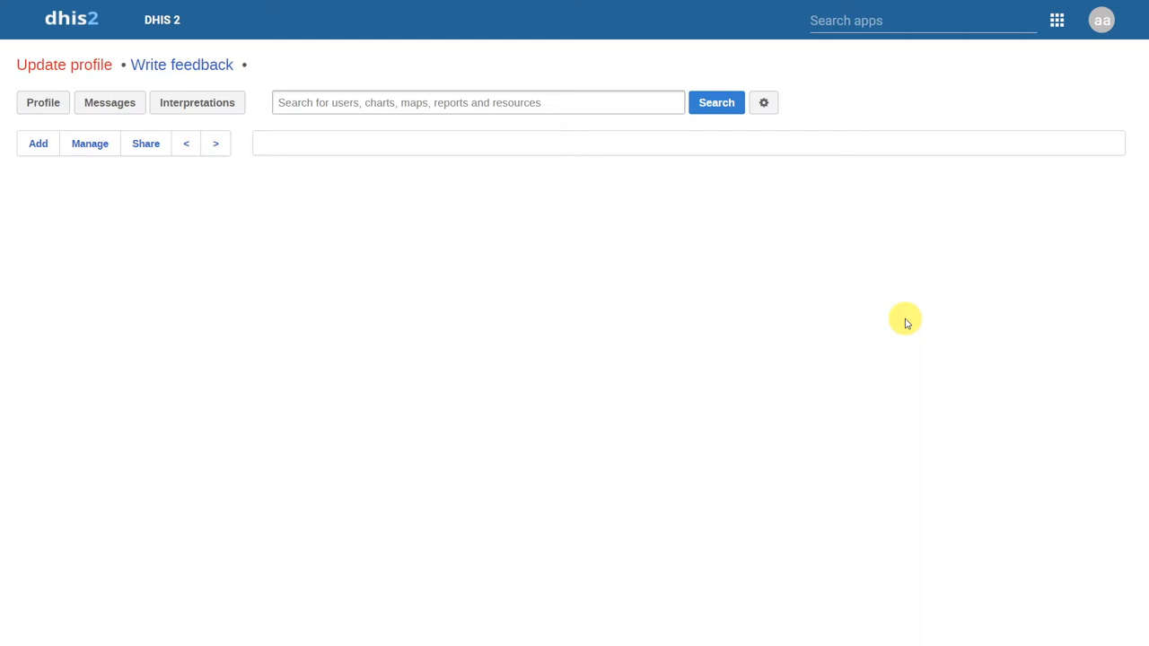
mouse_move(894, 143)
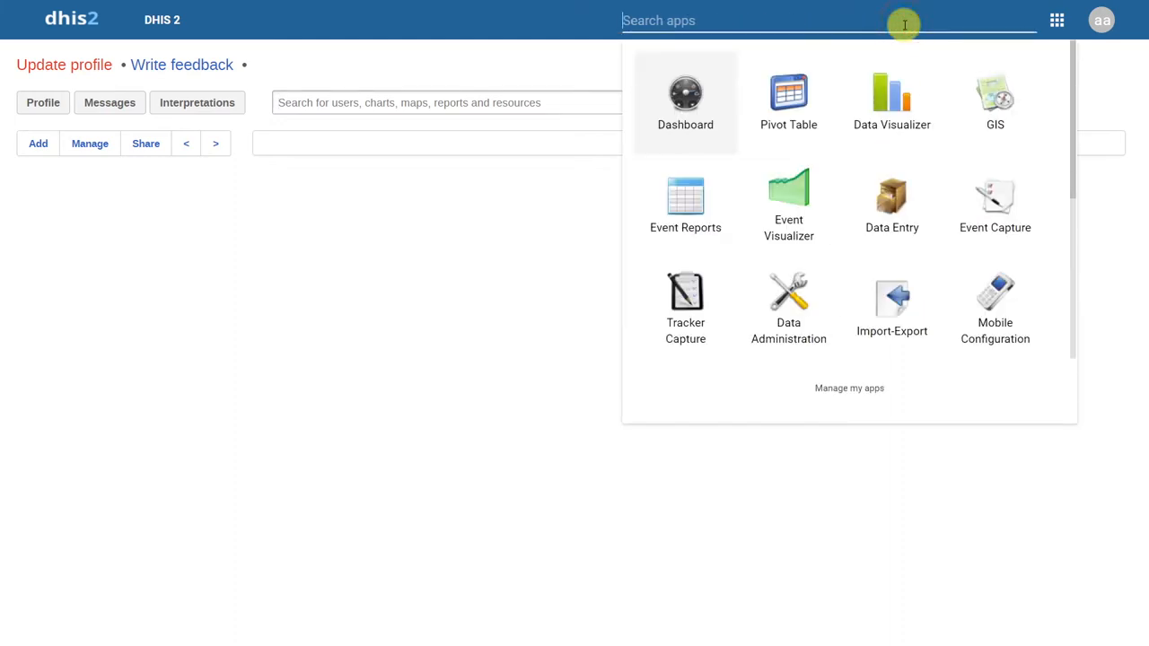
Search apps for 'org' and go to Organisation unit management listing Canada and Ontario.
type("org")
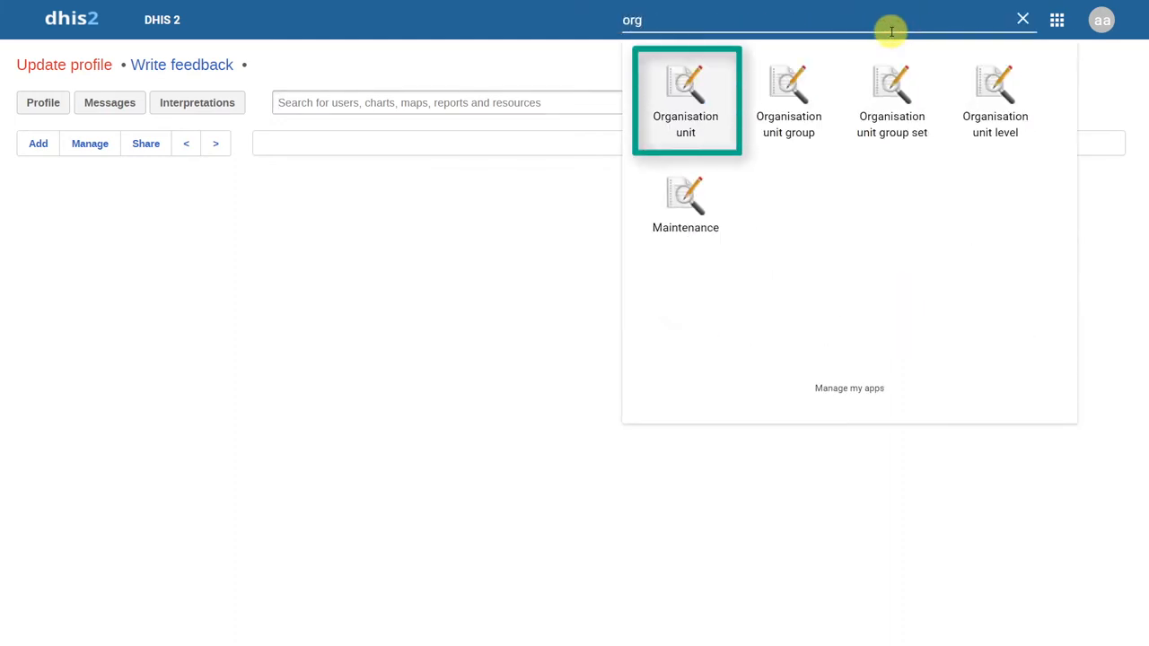
mouse_move(858, 47)
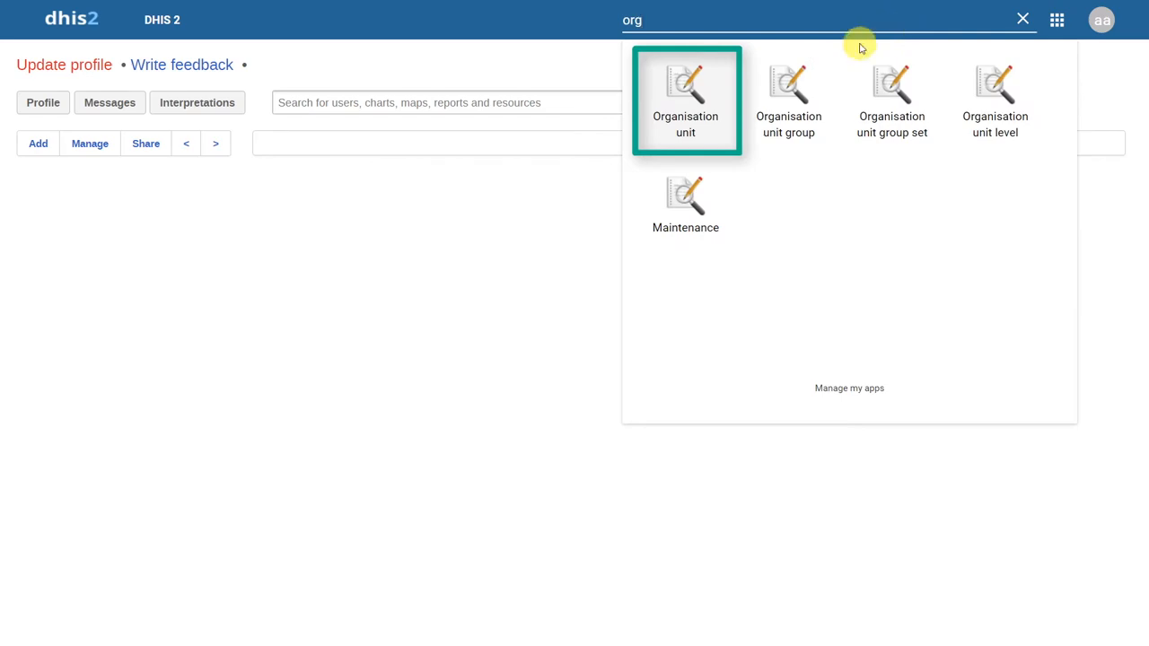
left_click(686, 98)
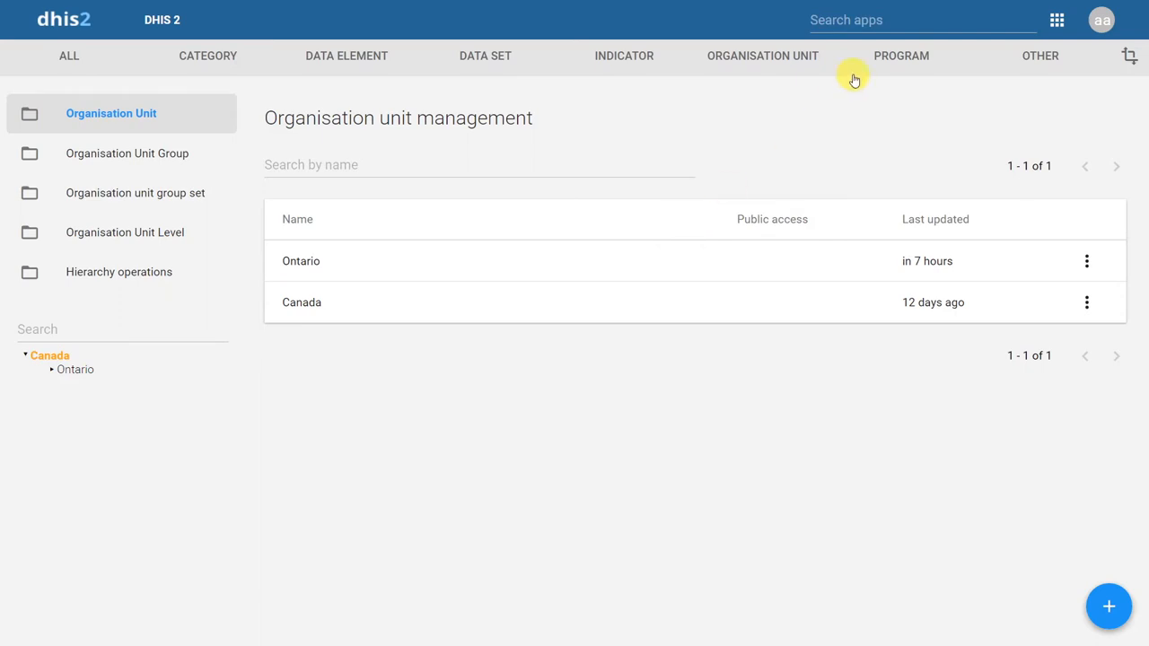
left_click(1055, 20)
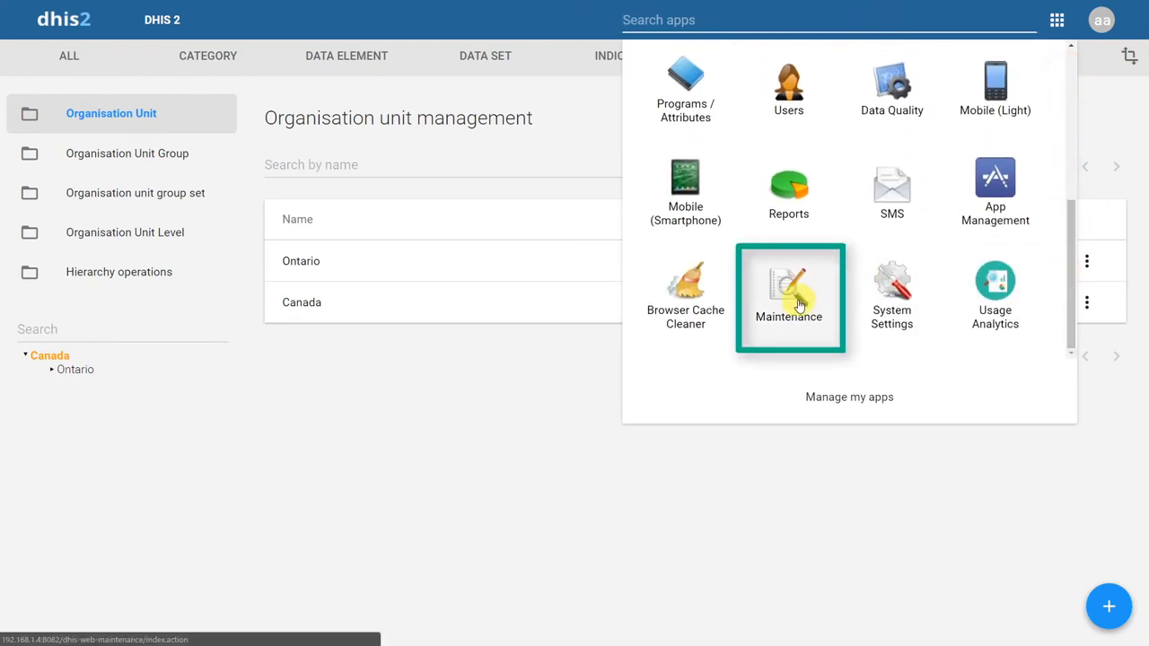
left_click(788, 296)
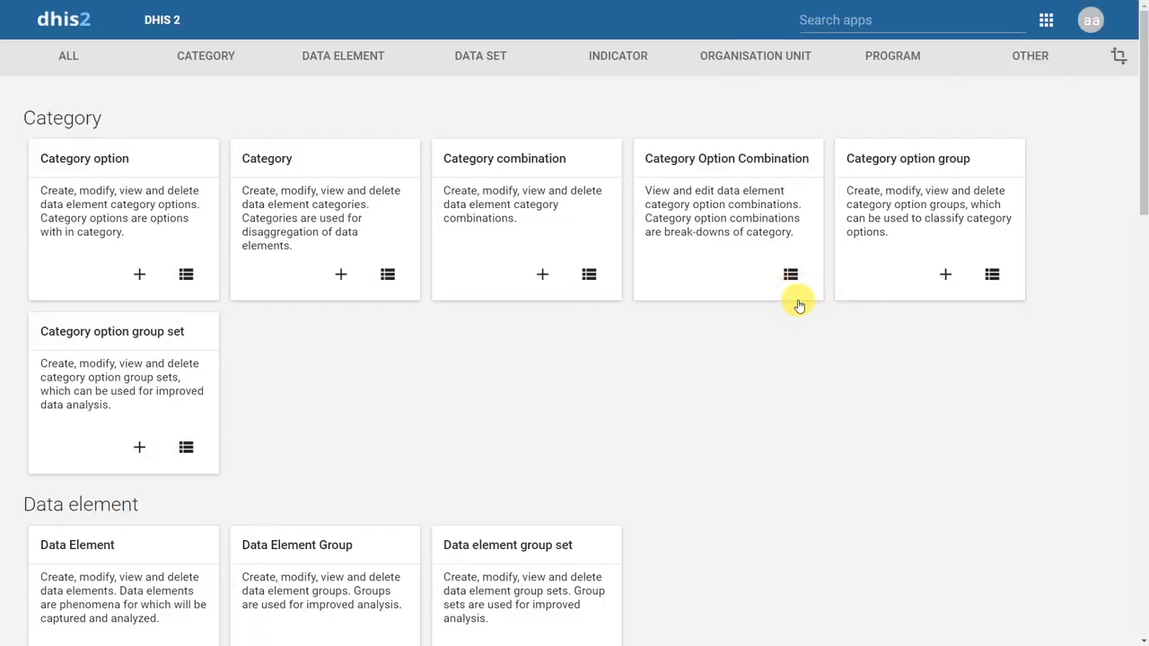
left_click(754, 56)
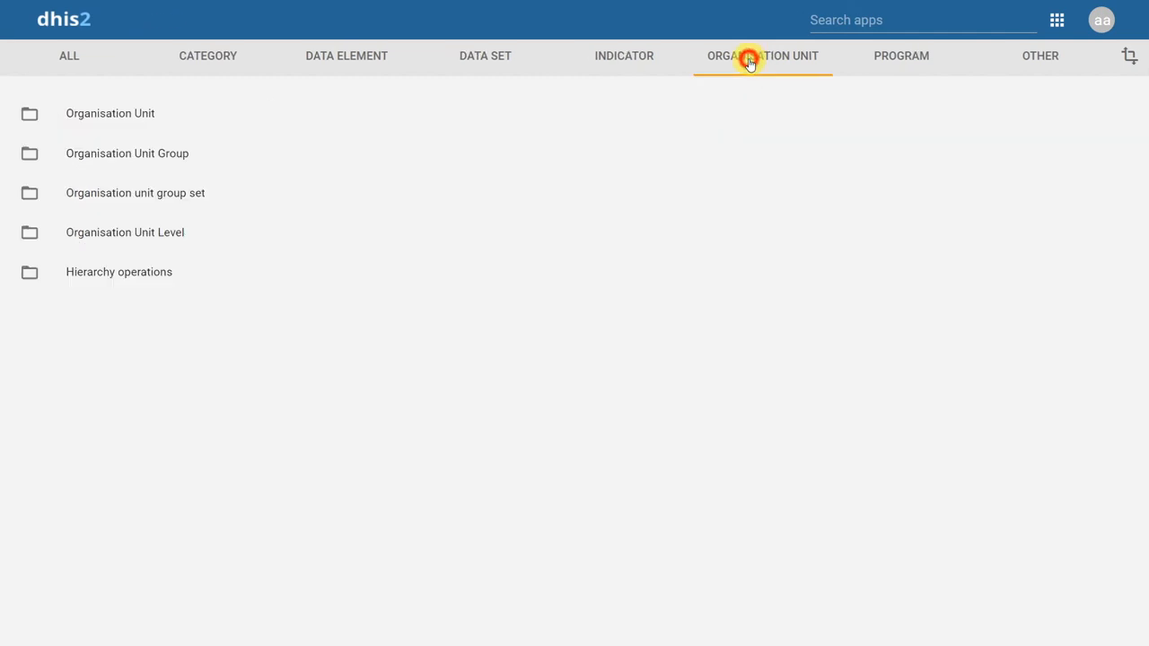
left_click(761, 56)
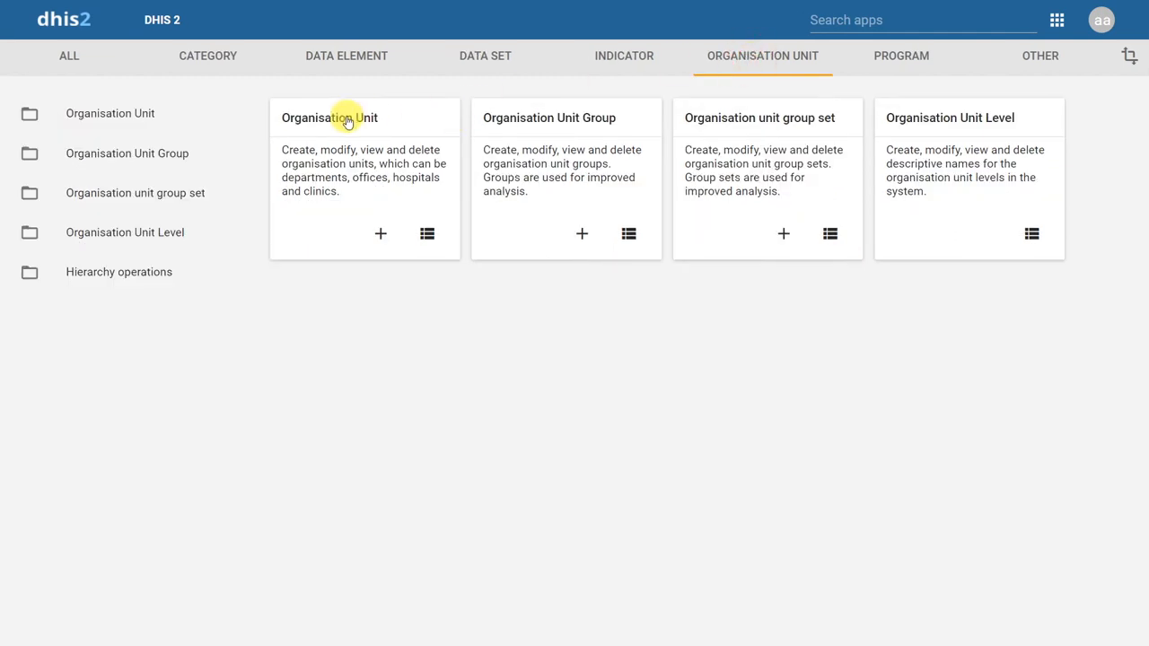
left_click(330, 119)
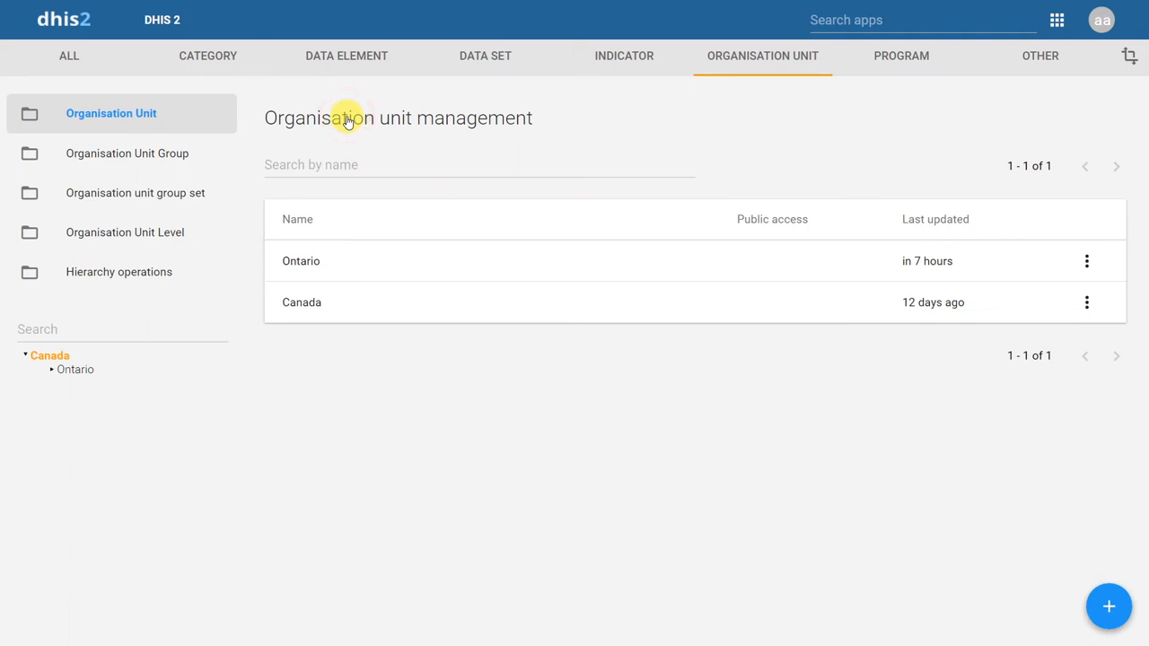
mouse_move(363, 165)
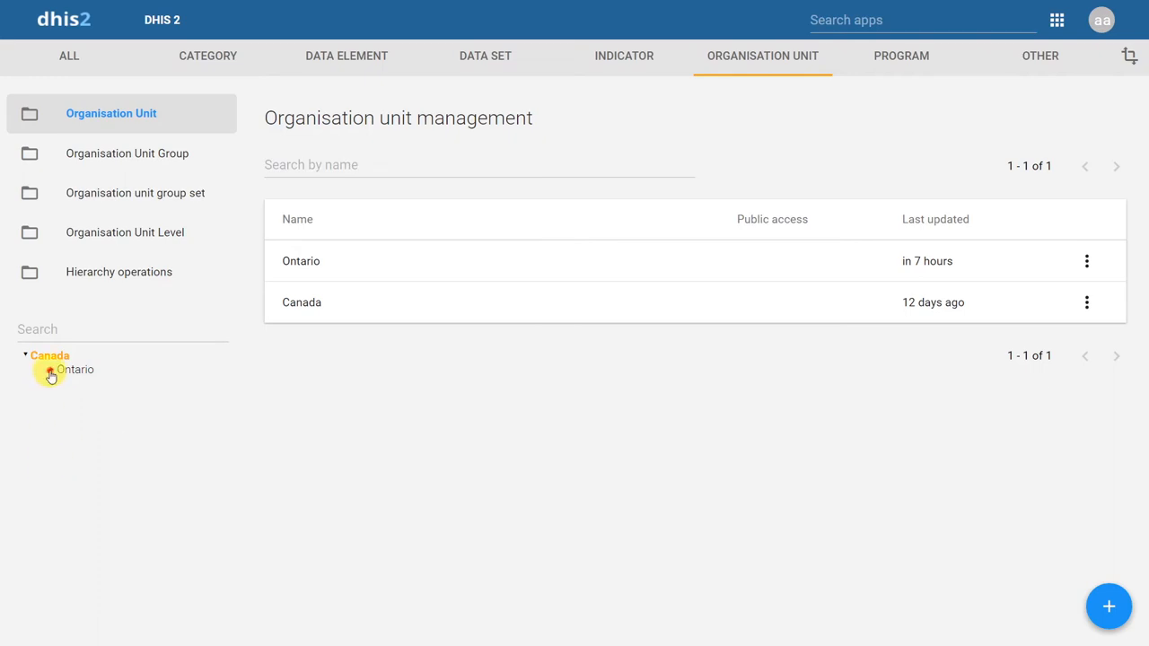
Expand Ontario and Erie St. Clair, list Ontario's children, then start a new organisation unit.
left_click(50, 370)
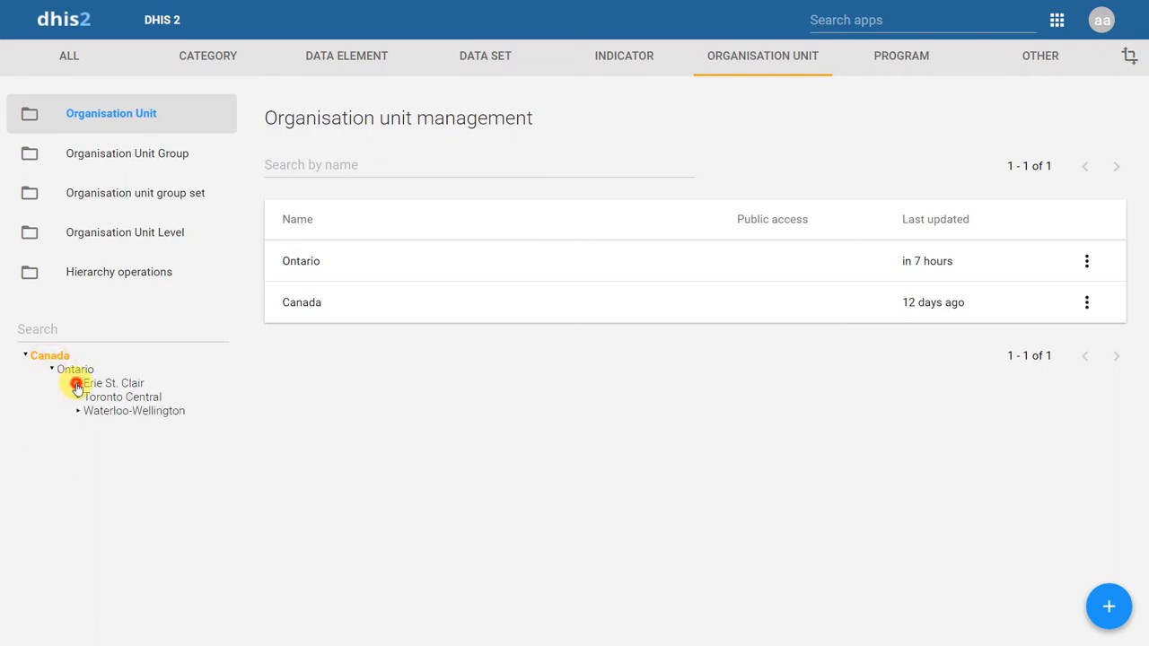
left_click(75, 384)
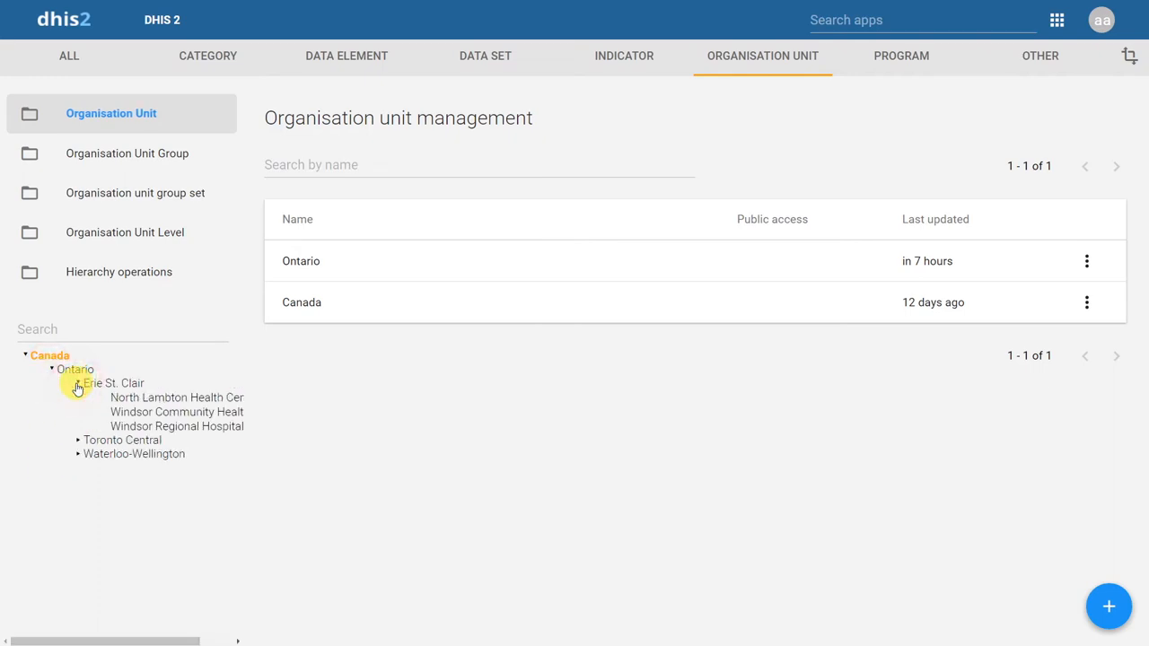
left_click(75, 370)
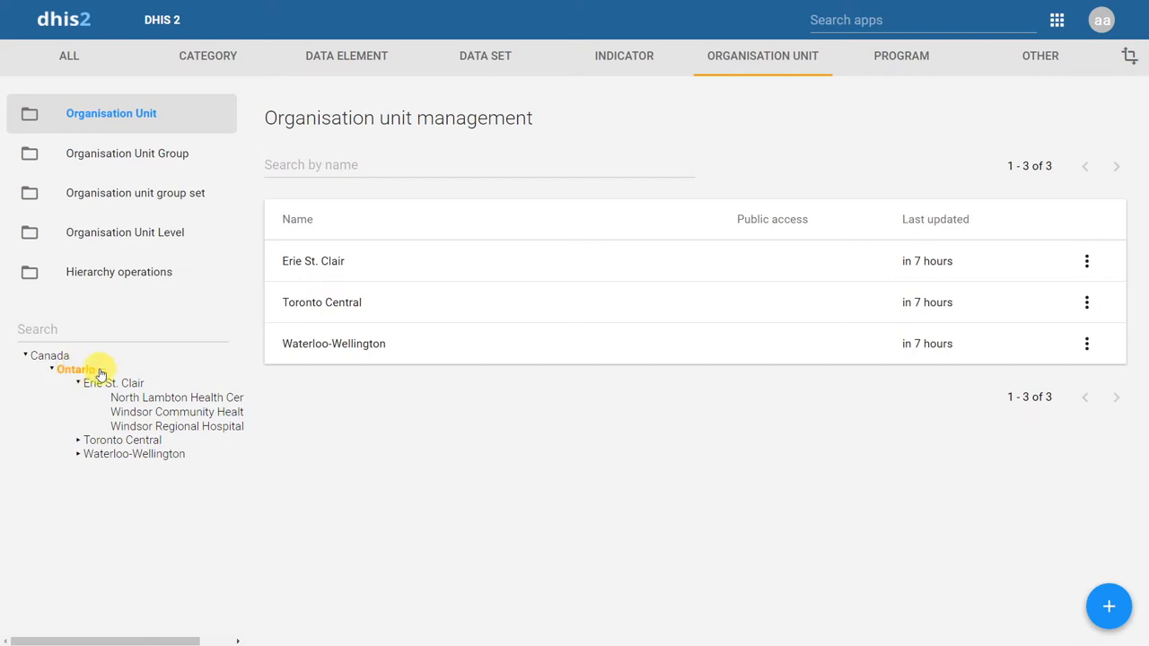
left_click(75, 369)
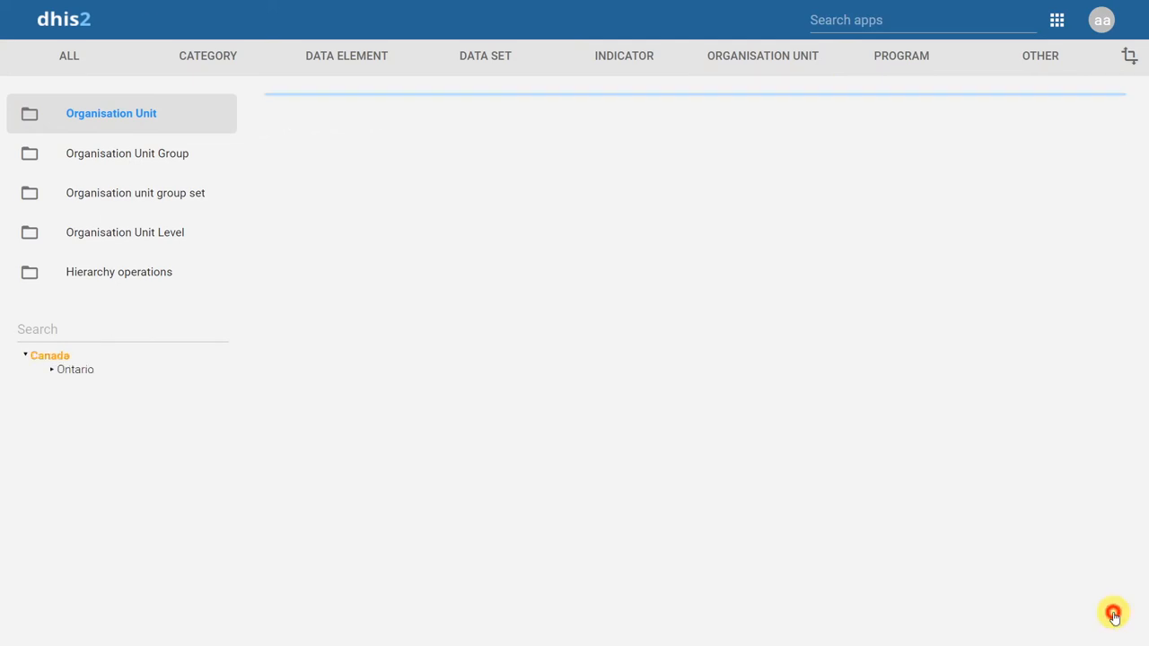
Look through the blank new organisation unit form down to its Save and Cancel buttons.
left_click(1113, 614)
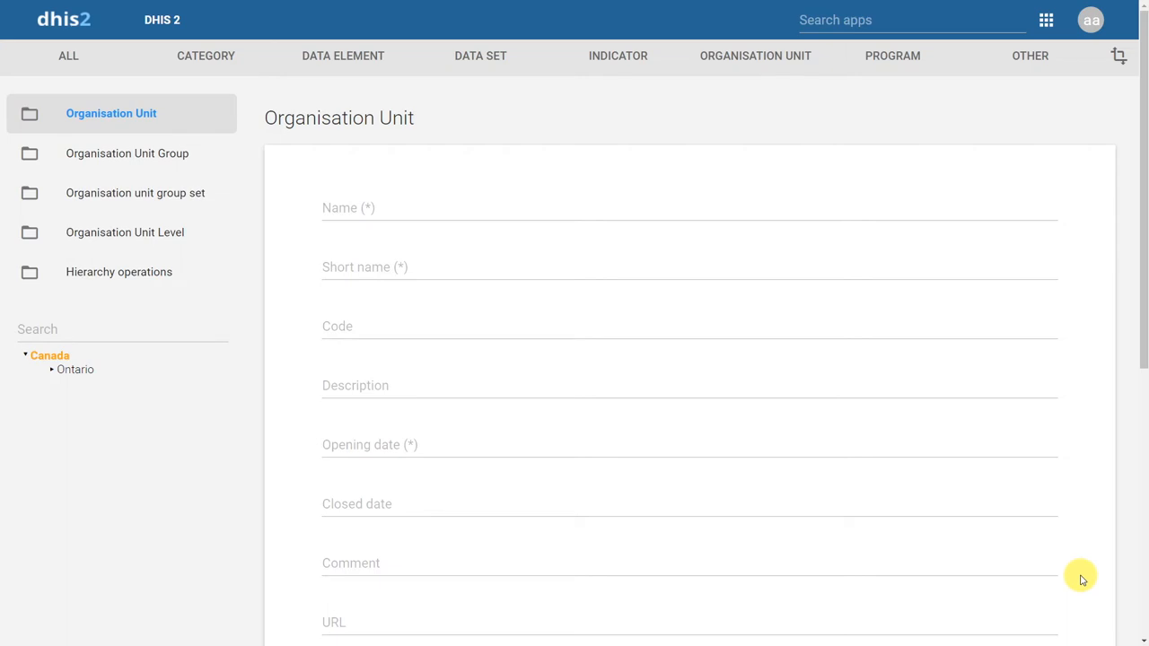
left_click(371, 209)
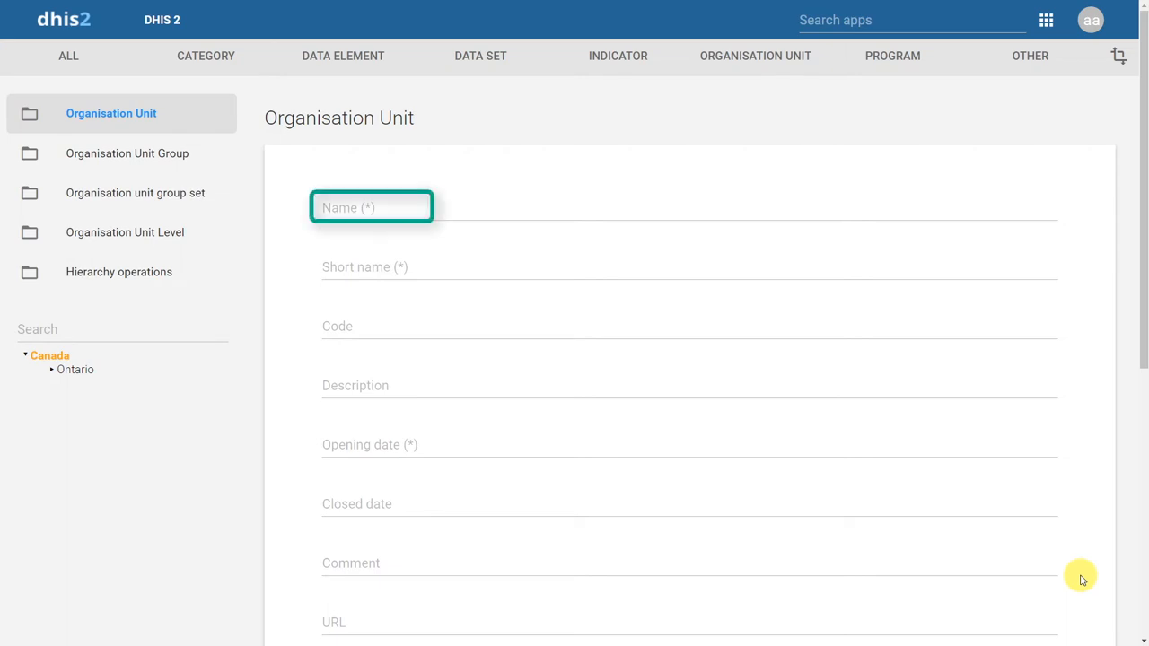
left_click(372, 446)
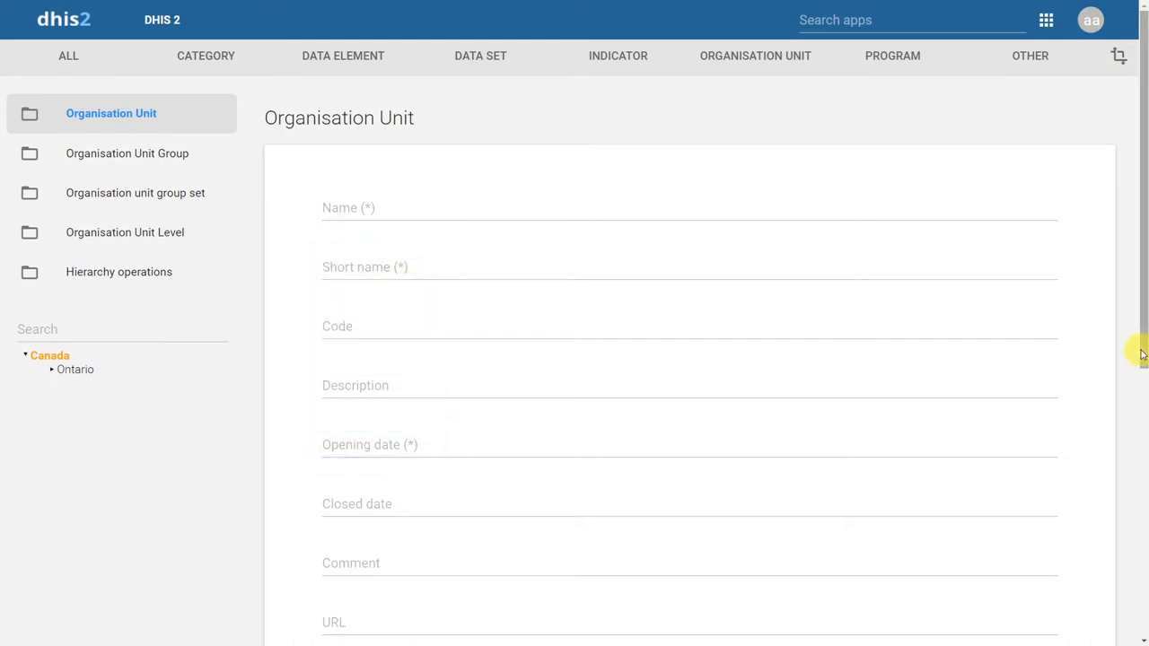
mouse_move(1140, 345)
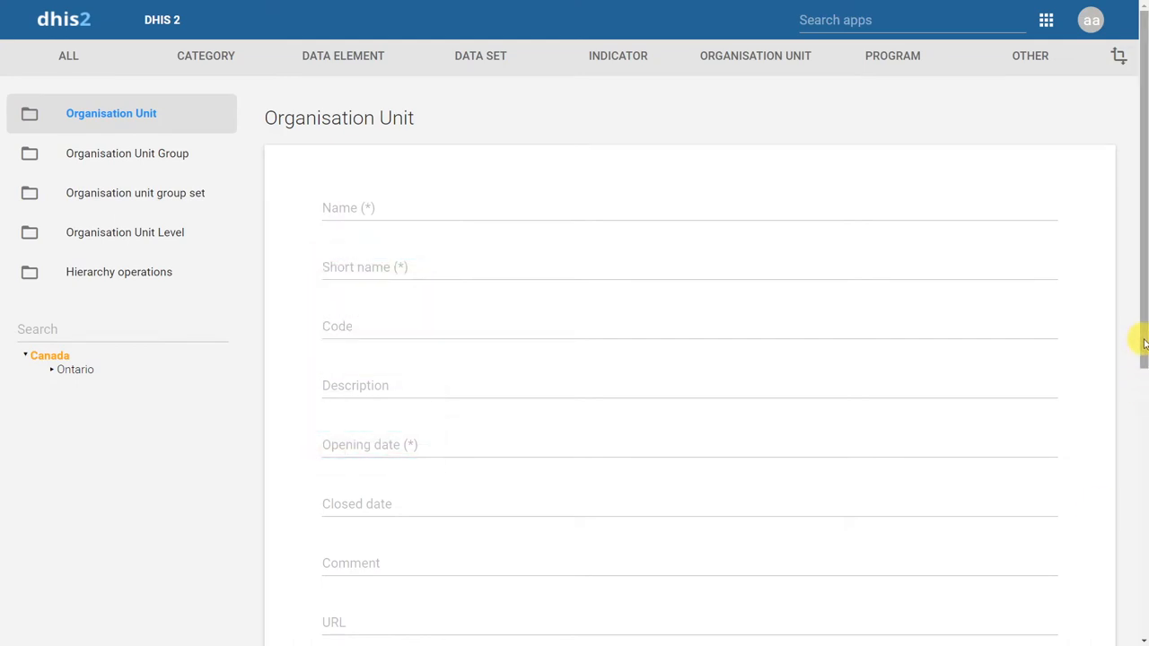
scroll("down", 3)
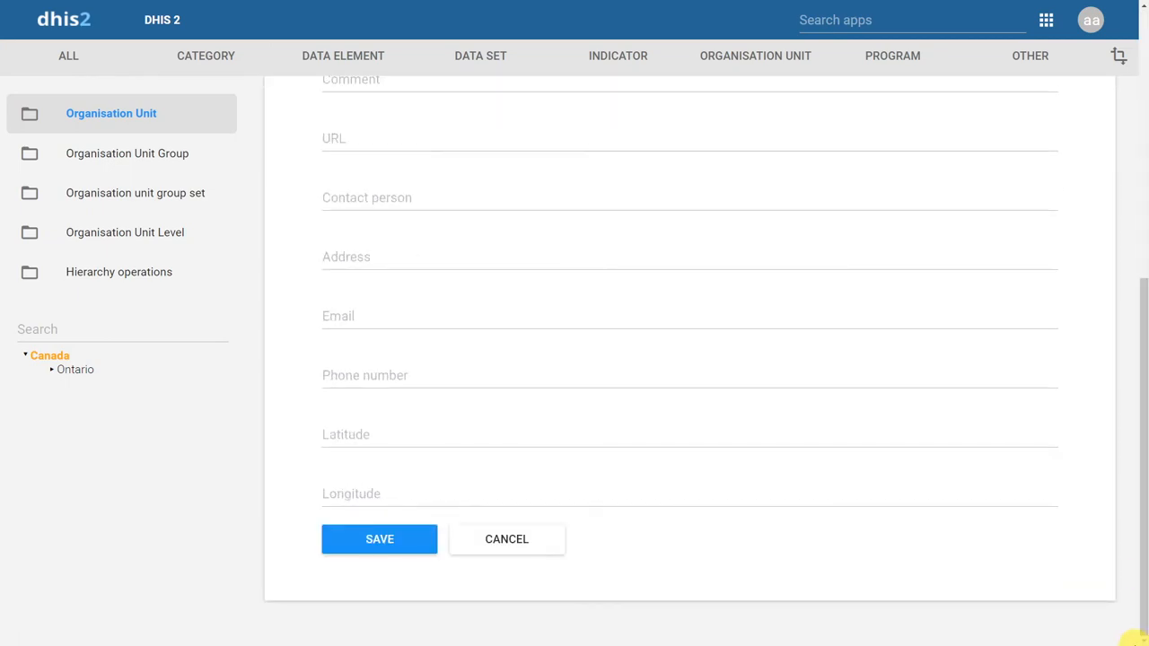
mouse_move(147, 129)
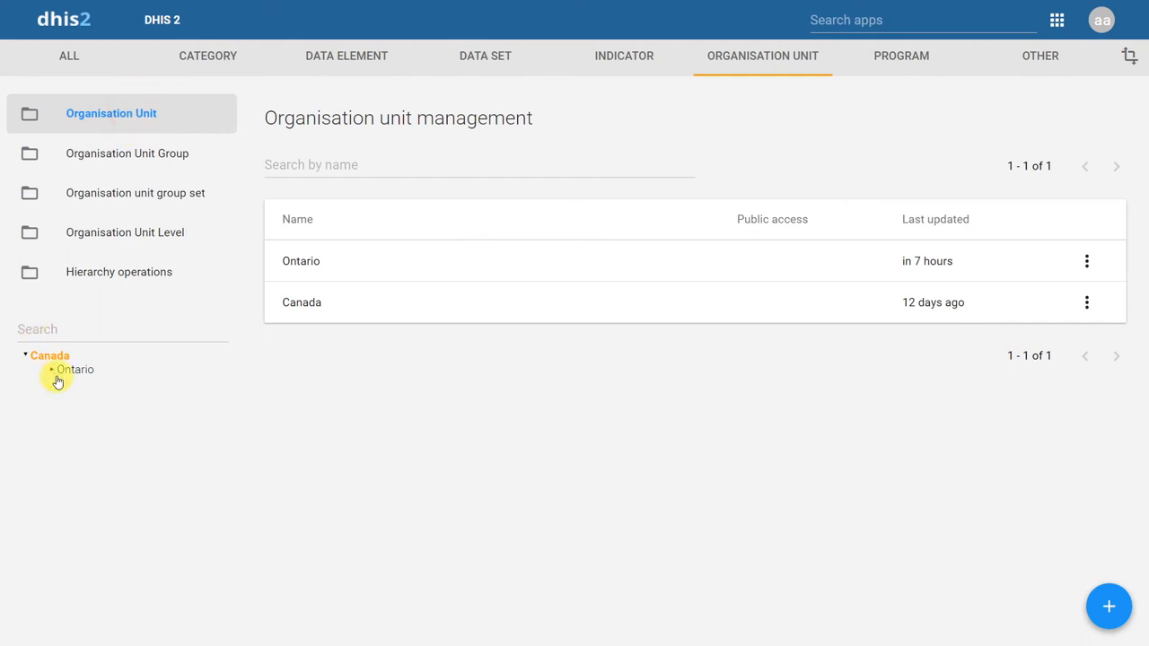
Expand Ontario in the tree and show the organisation unit groups Health Centre and Hospital.
left_click(75, 370)
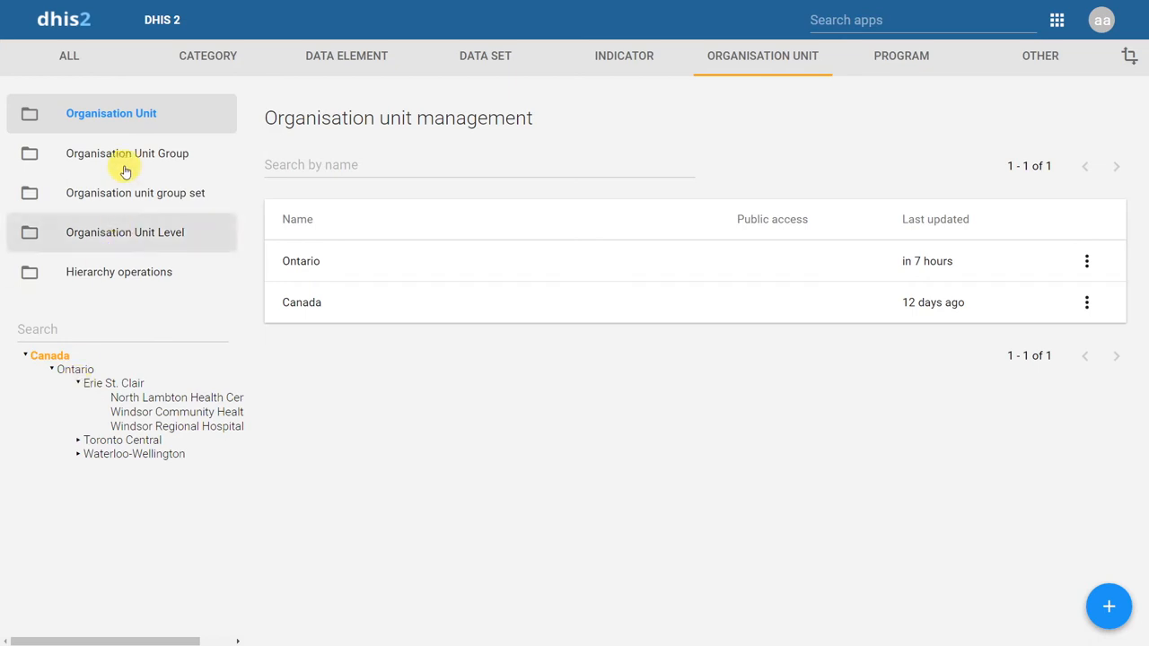
left_click(125, 153)
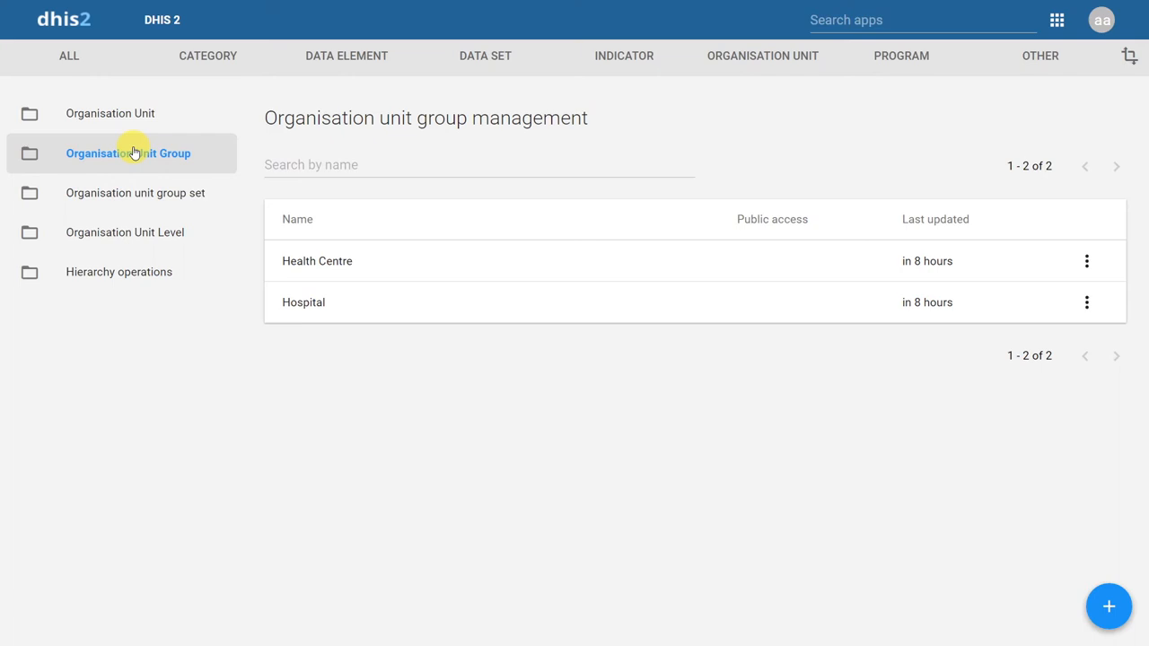
mouse_move(530, 554)
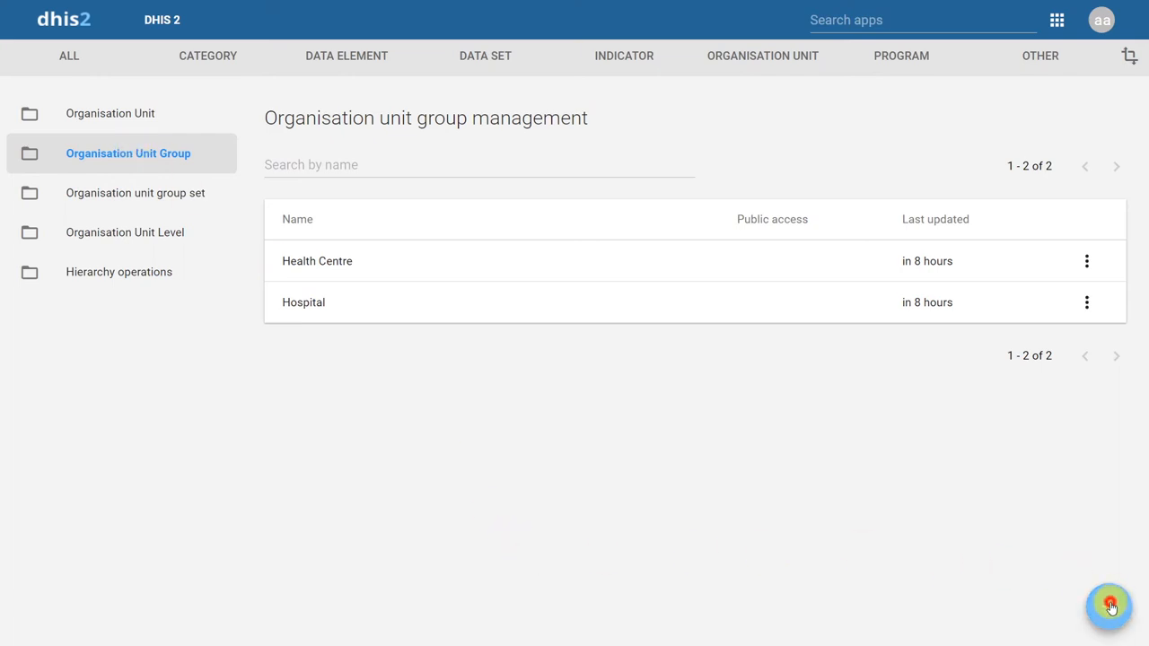
Start a new group, expand Ontario in its tree, then show group sets with Facility Type.
left_click(1110, 603)
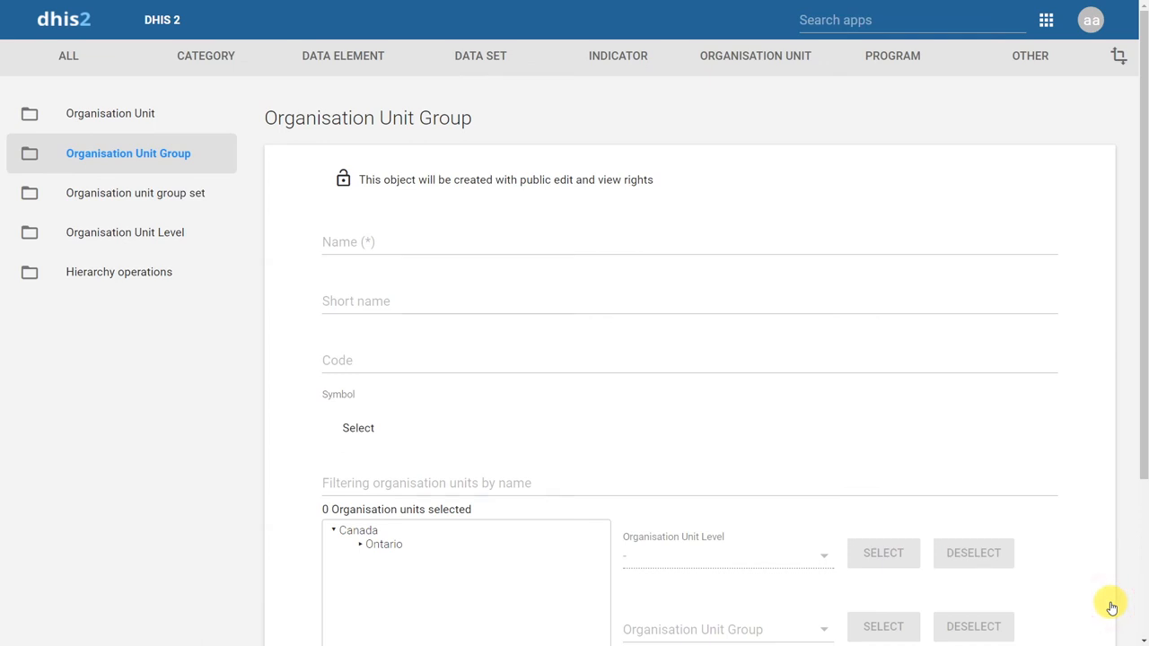
mouse_move(838, 610)
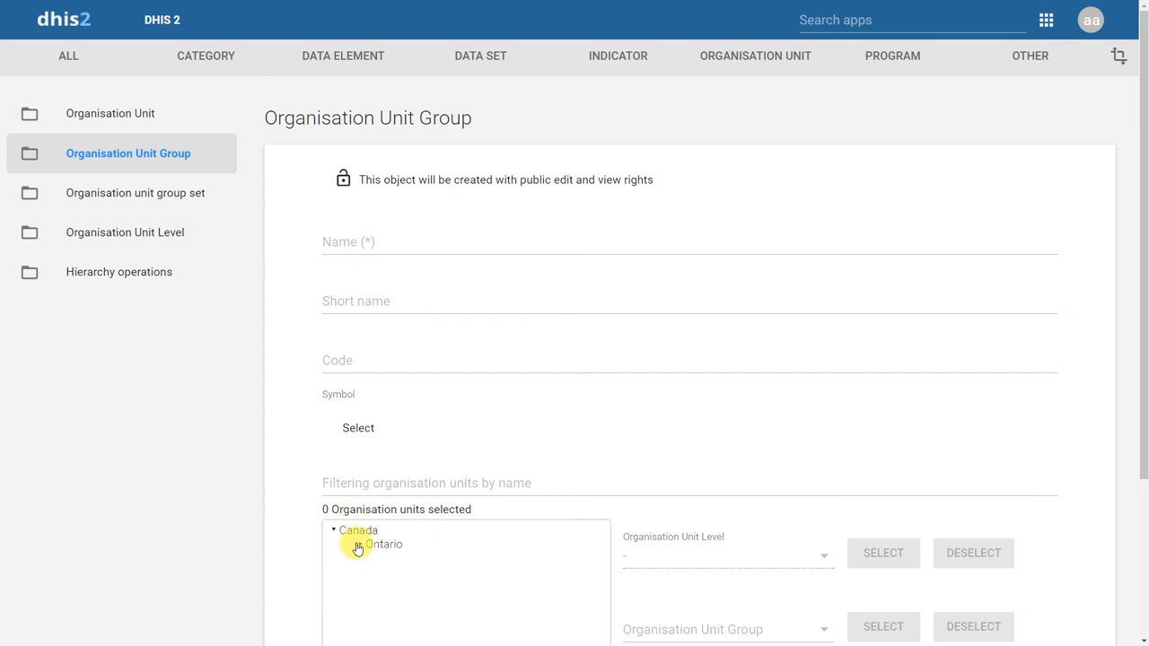
left_click(364, 544)
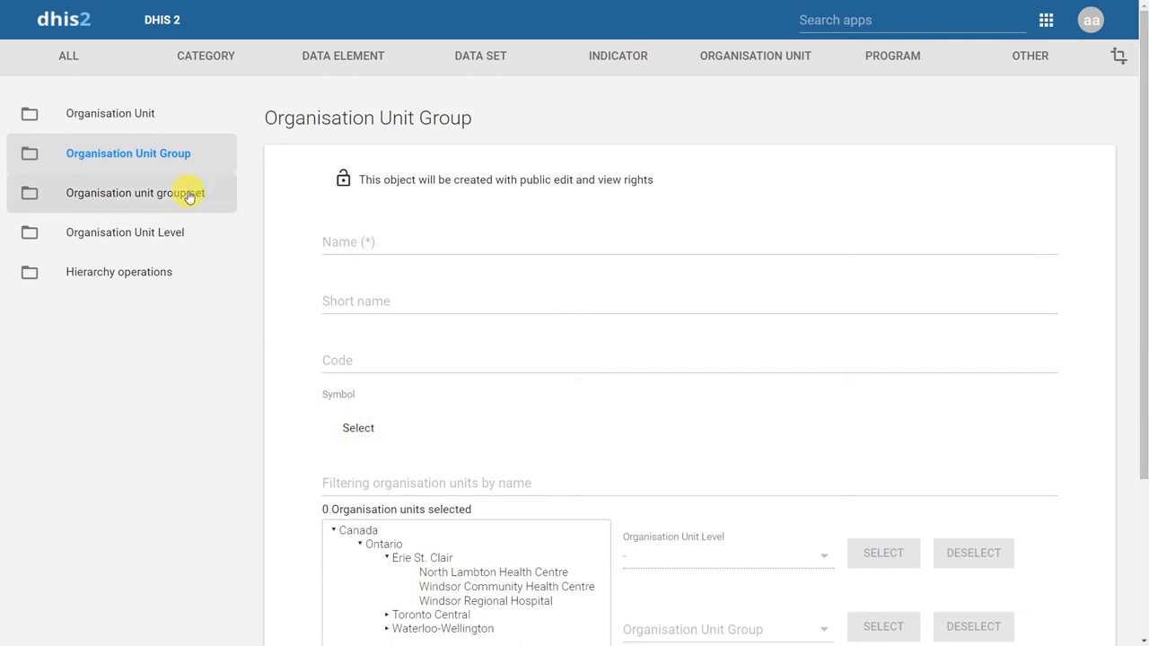
mouse_move(189, 198)
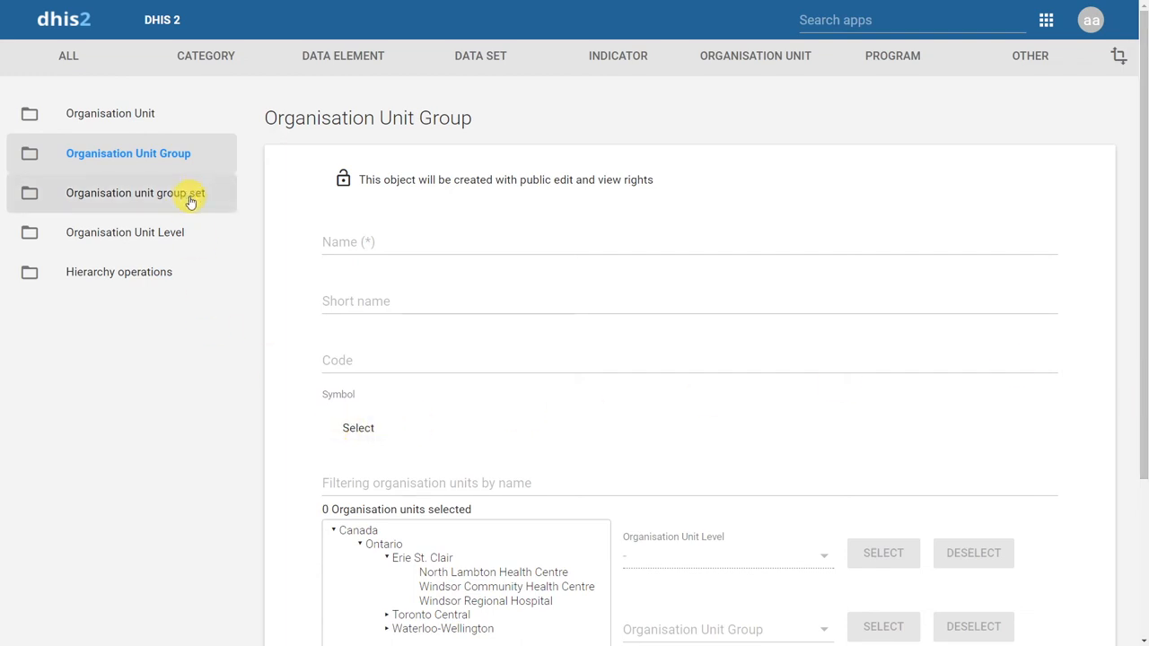
left_click(134, 194)
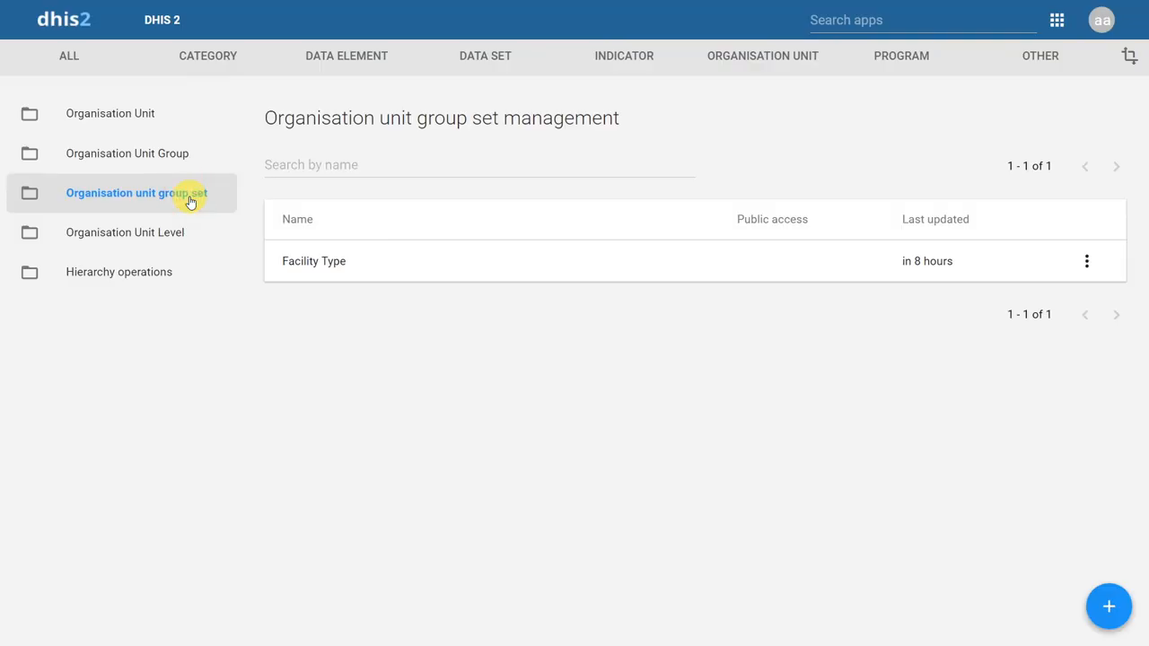
mouse_move(1110, 607)
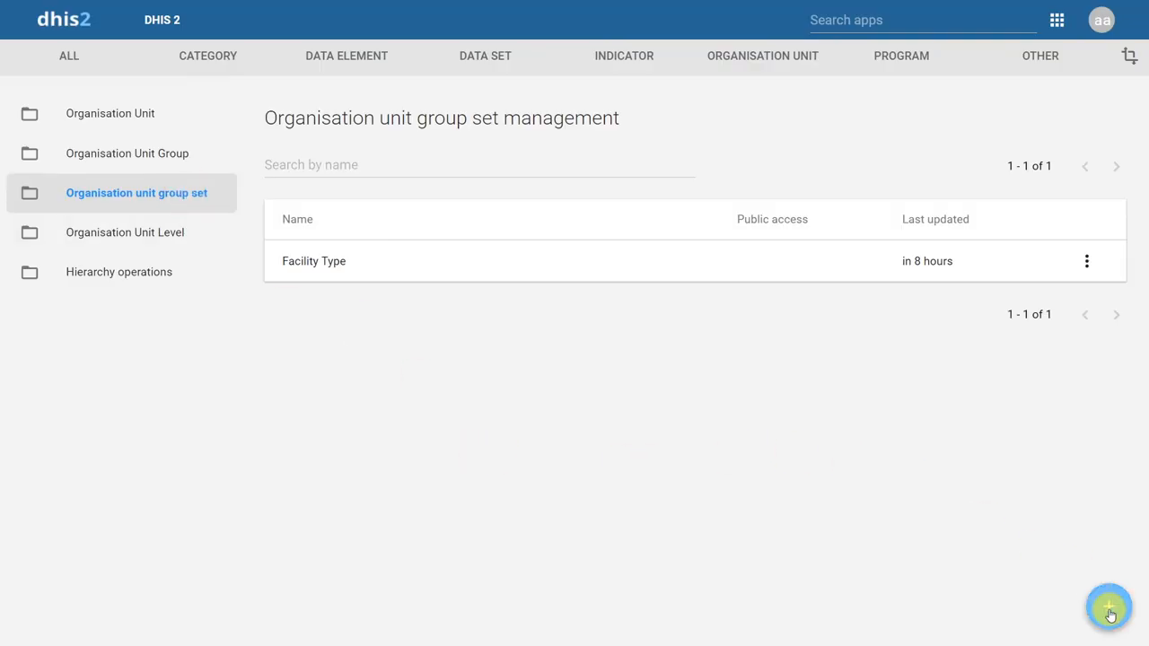
left_click(1109, 607)
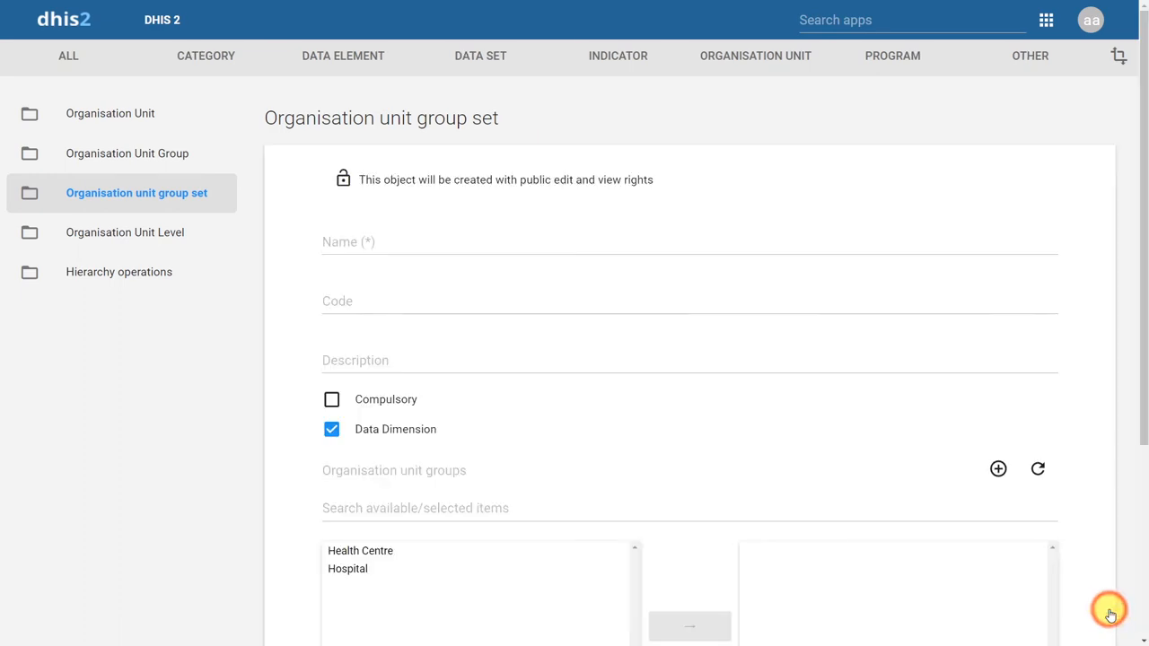
mouse_move(1109, 614)
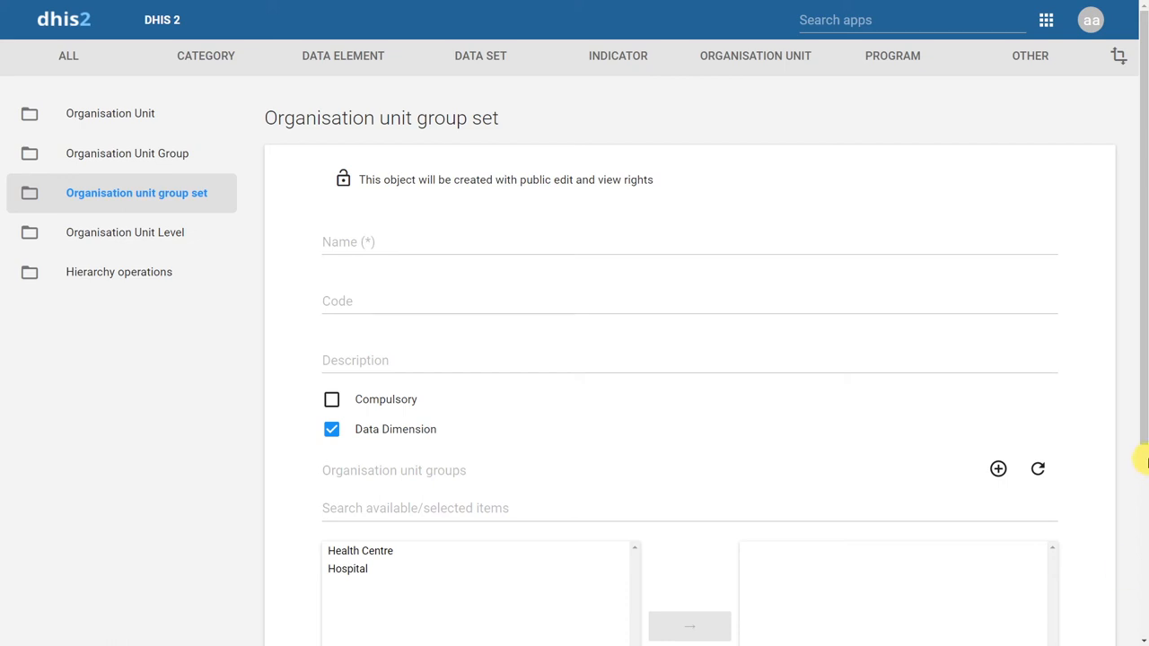
scroll("down", 3)
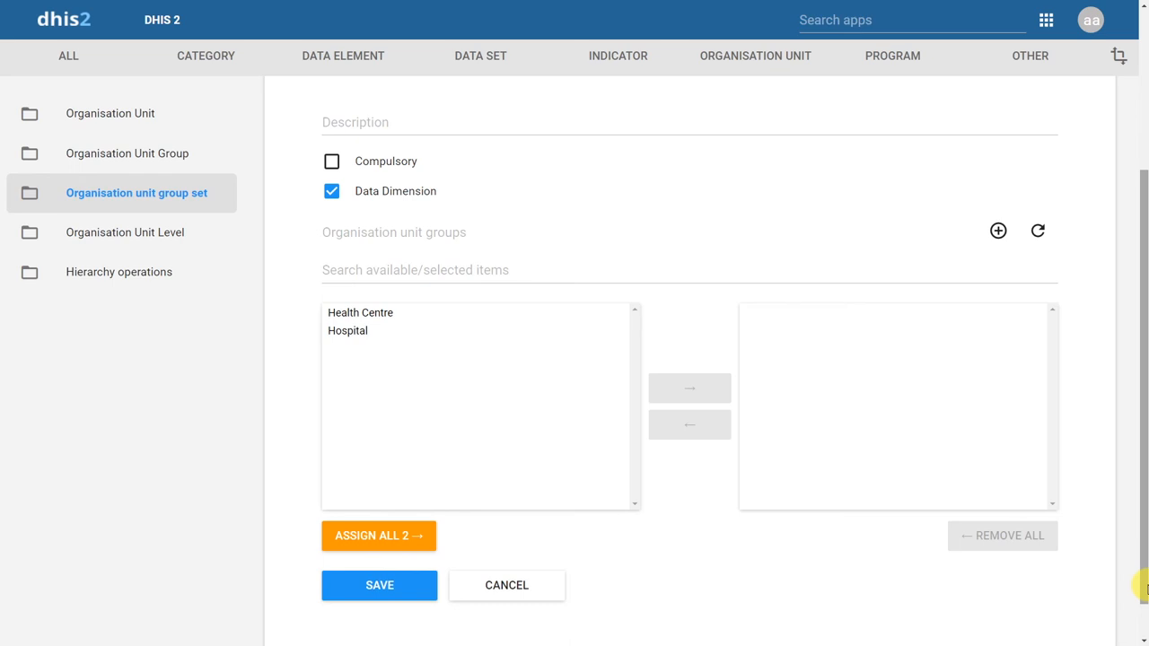
mouse_move(255, 243)
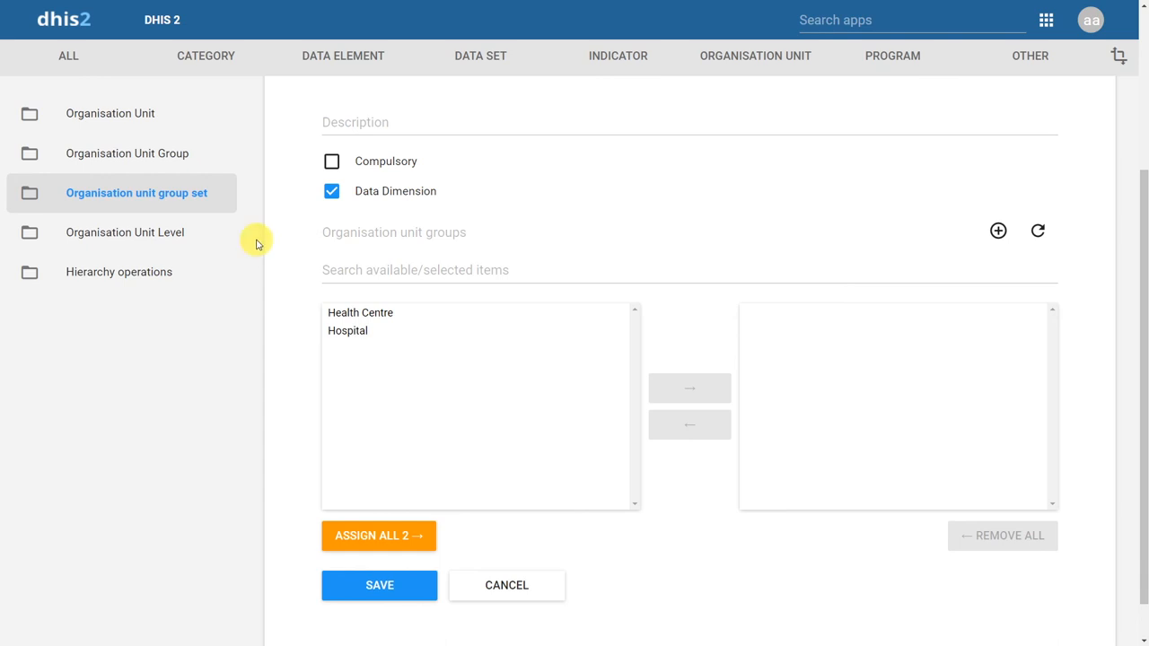
left_click(506, 585)
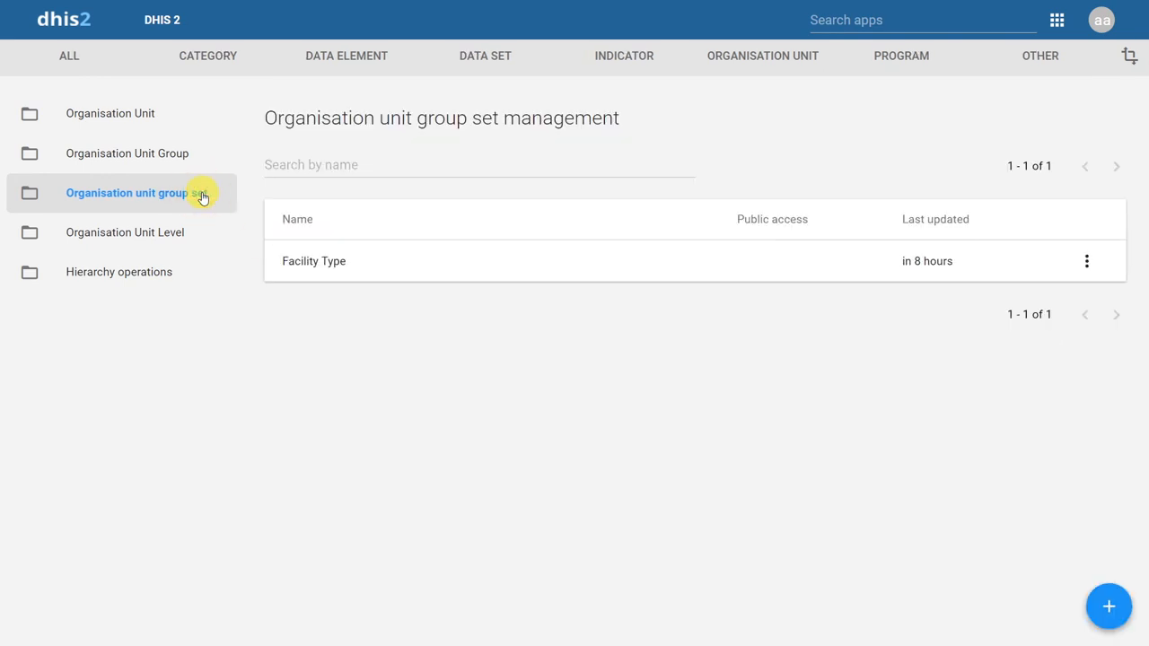